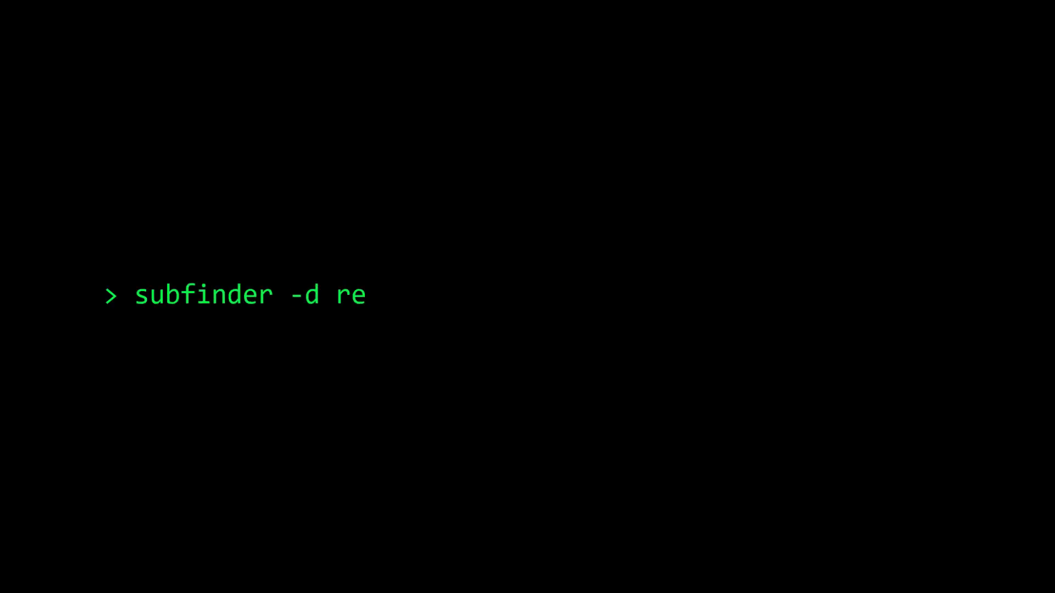
type("dacted.com | httpx --threads 10")
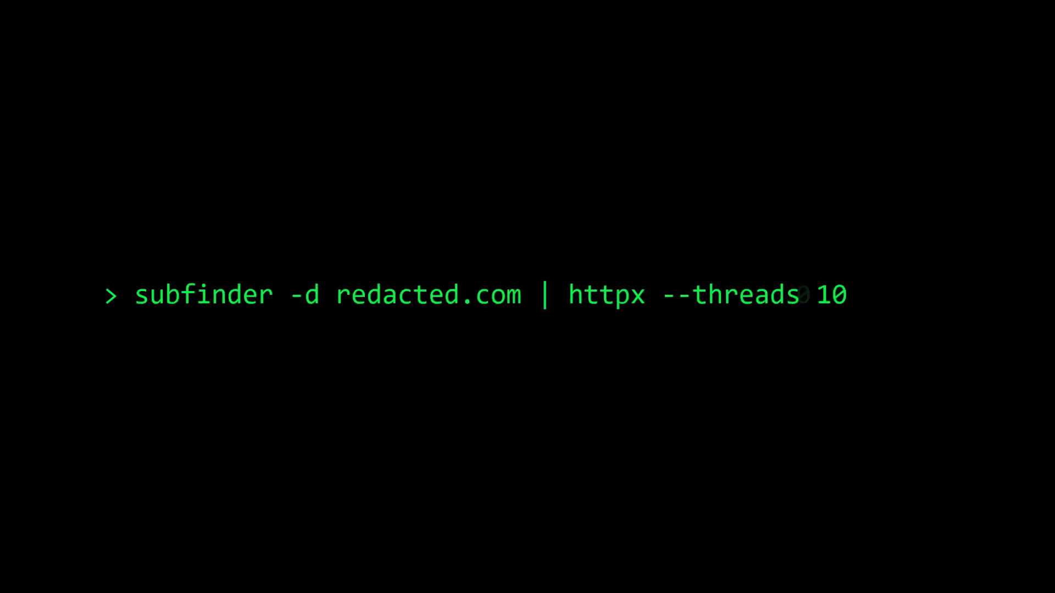
type("0 | gau")
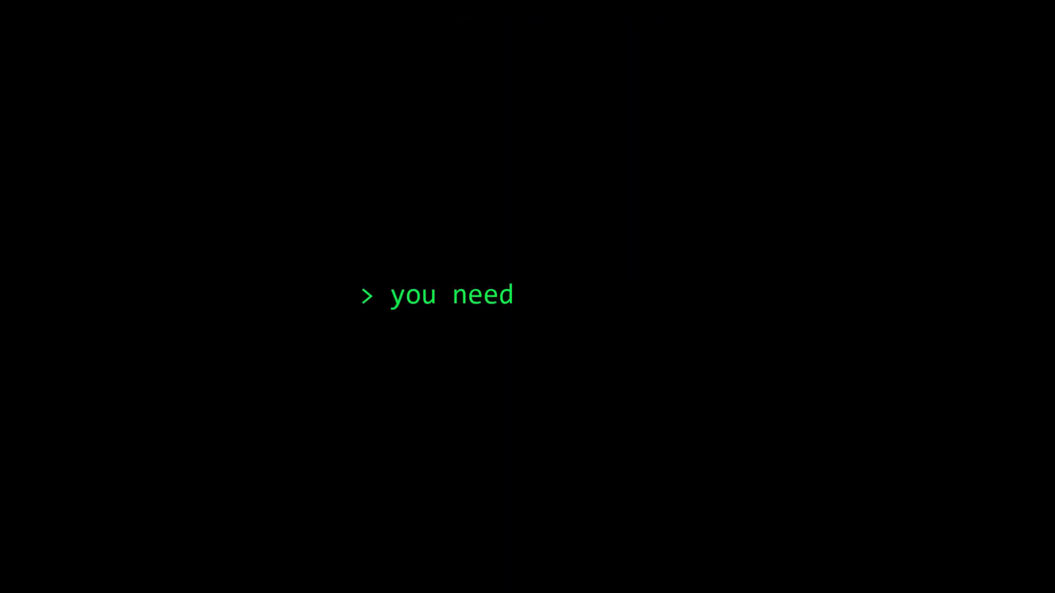
type("to go alone")
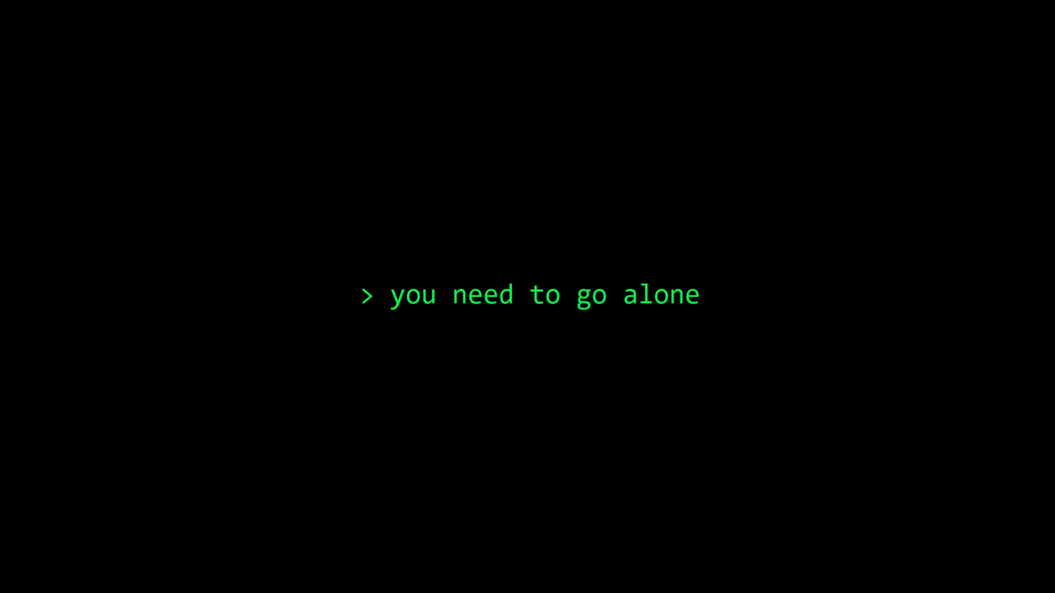